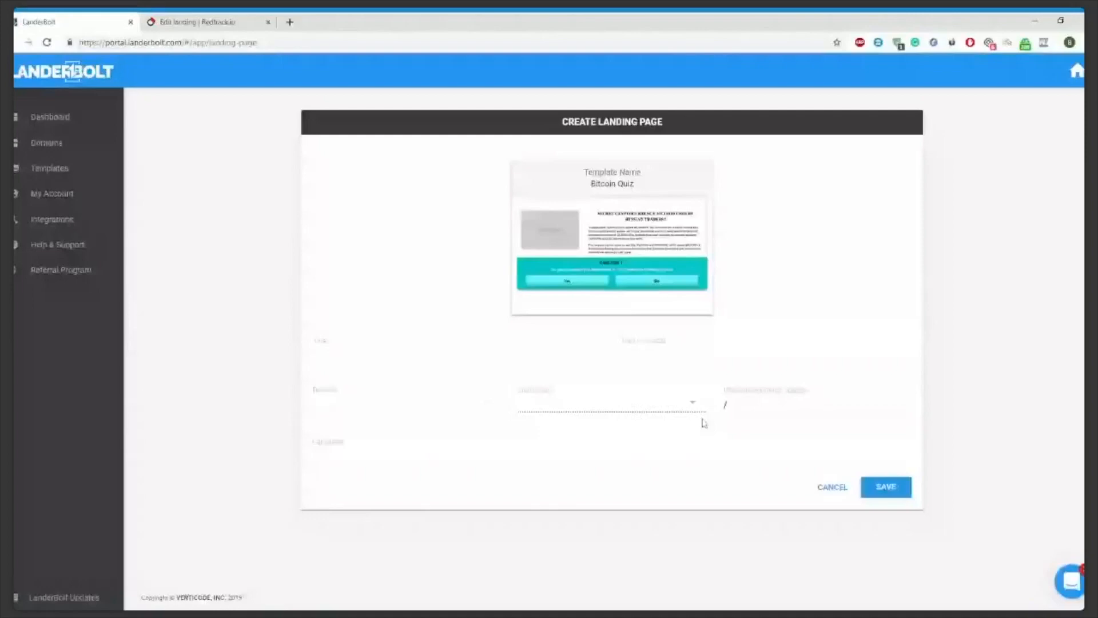
Step: Save a new landing page titled TEST from the Bitcoin Quiz template and open its page editor
text(TEST)
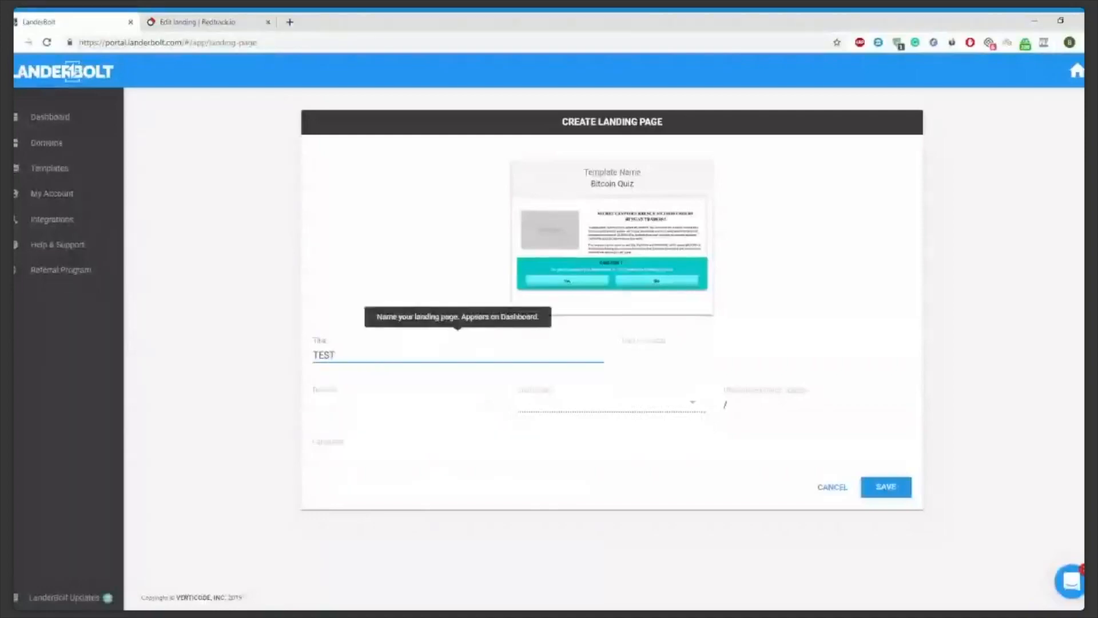
click(886, 487)
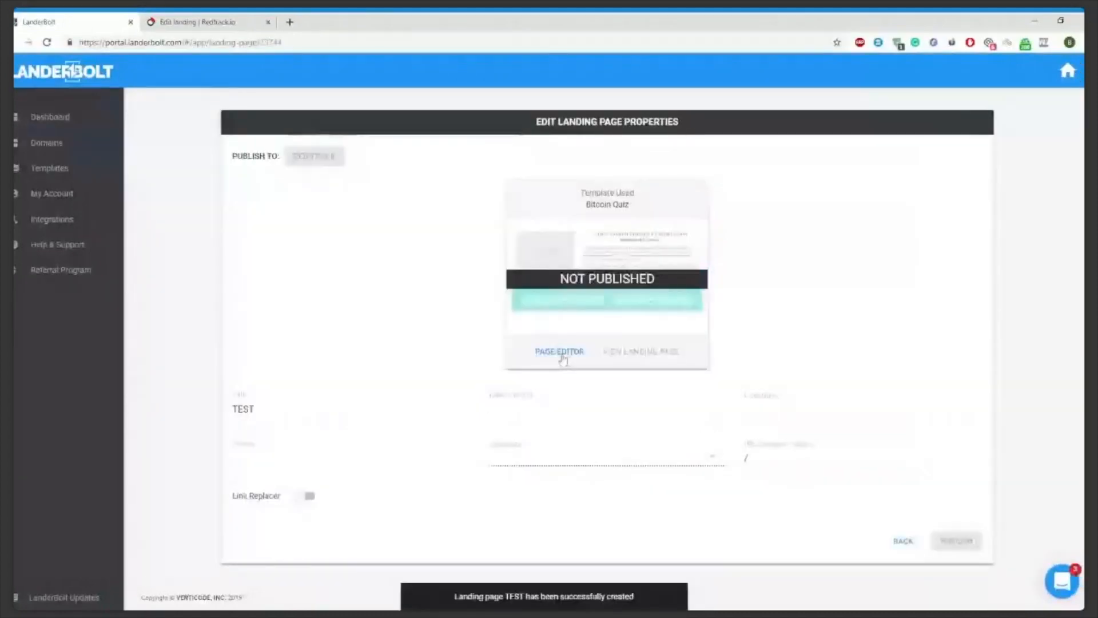
click(558, 351)
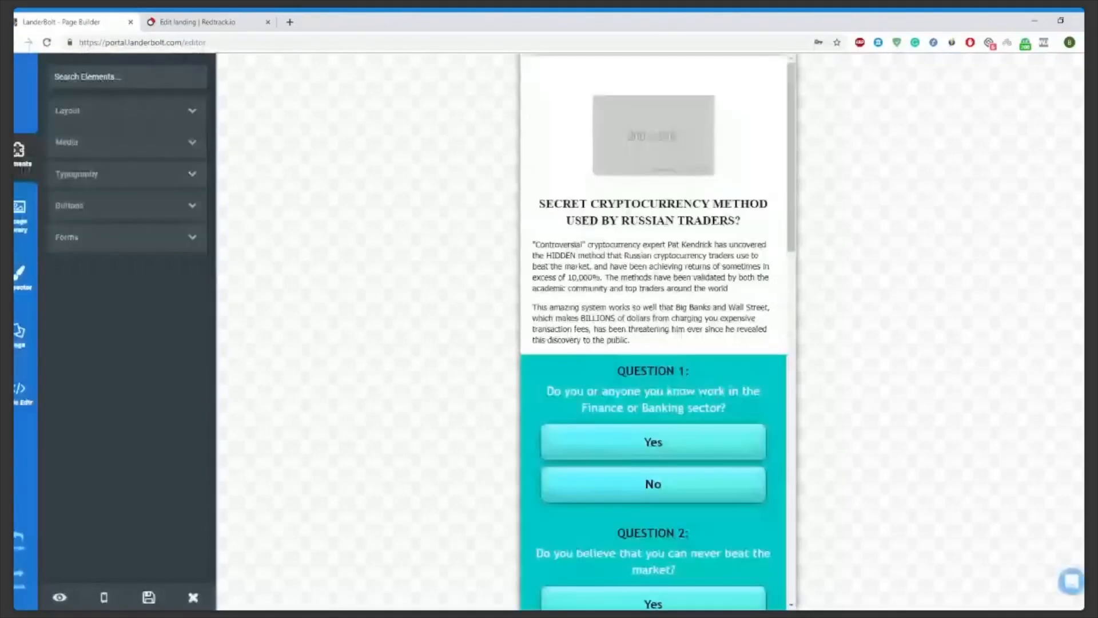
Step: Open the TEST page's HTML in the code editor and scroll through it
click(21, 392)
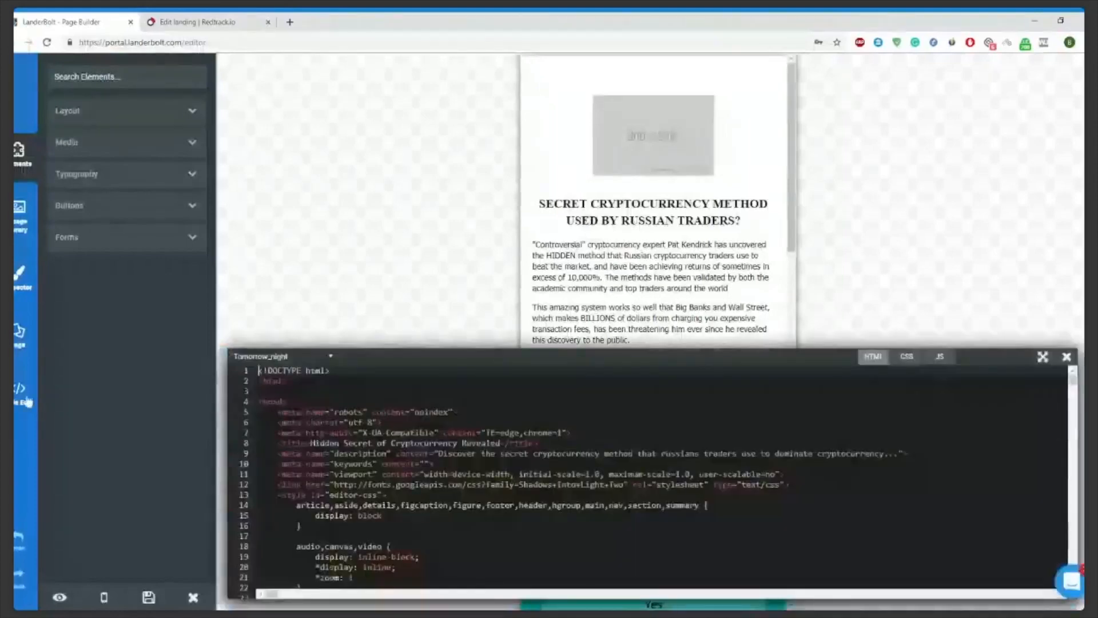
scroll(down, 3)
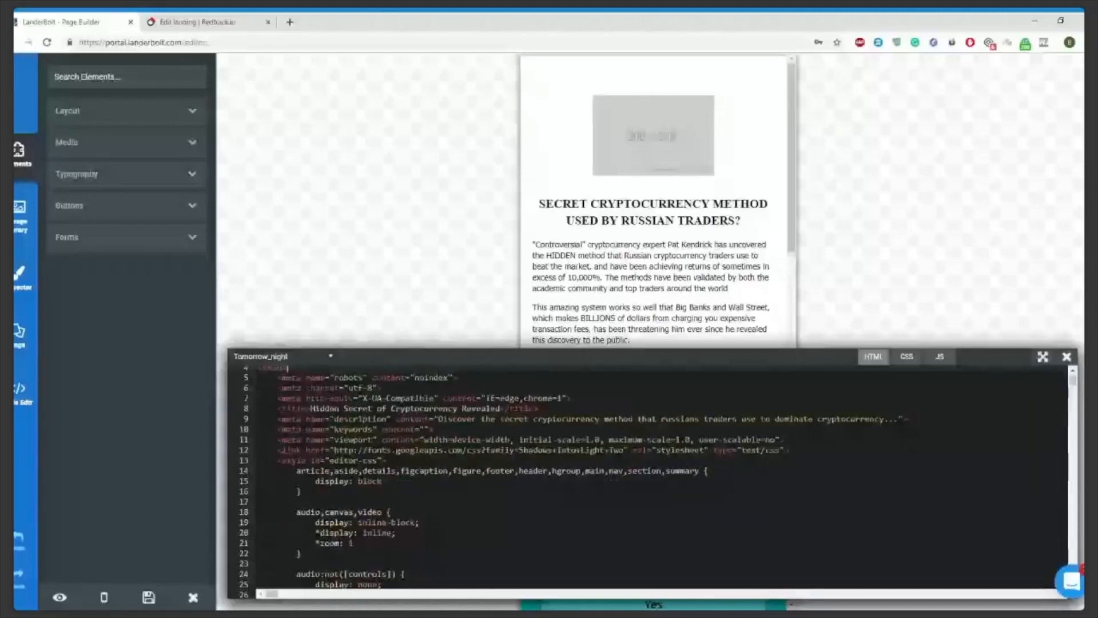
scroll(down, 3)
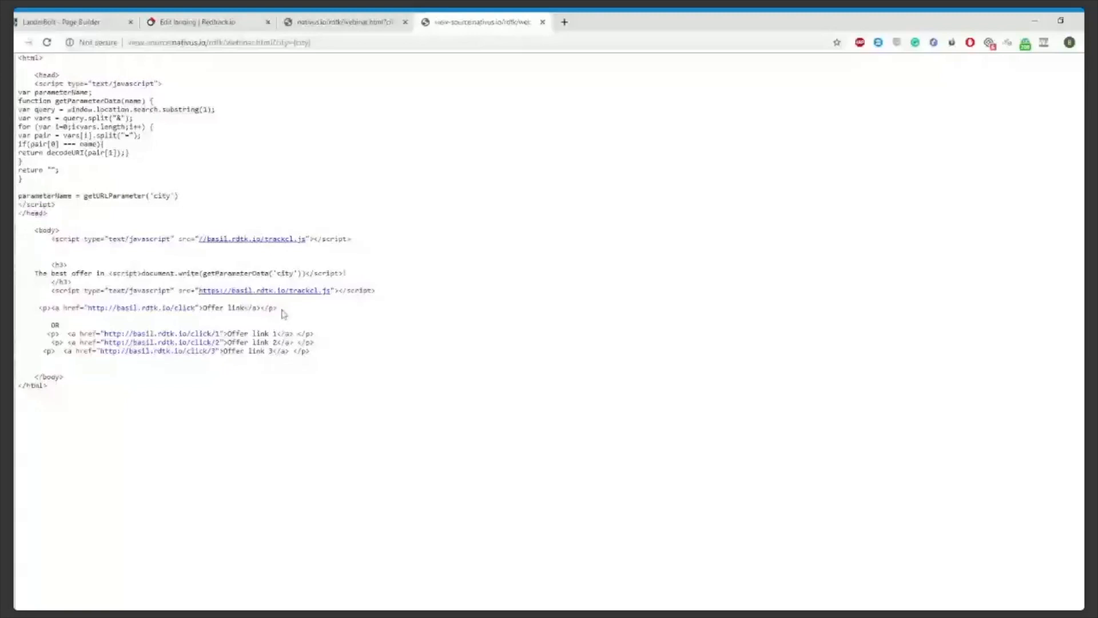
Step: Select the single offer link line in the page source, then return to RedTrack's landing form
triple_click(158, 308)
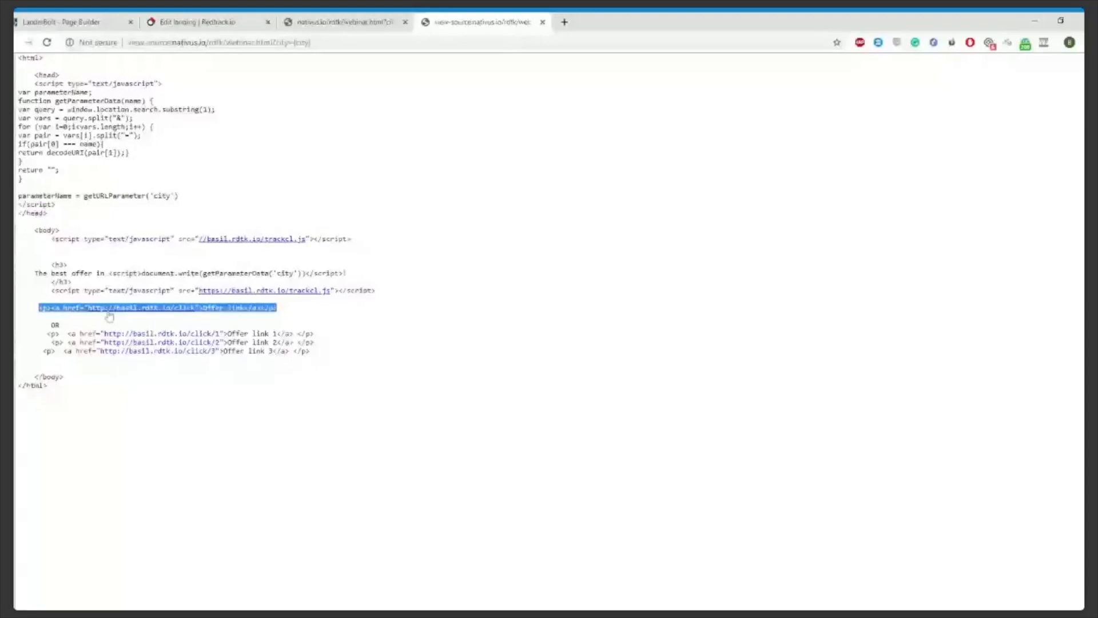
mouse_move(179, 305)
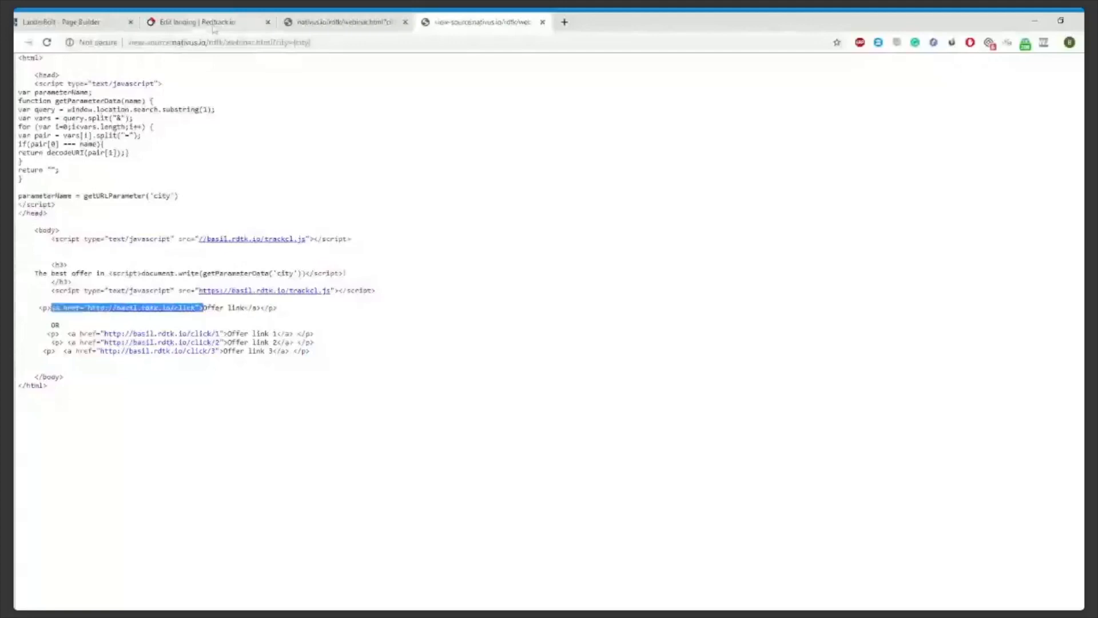
click(203, 22)
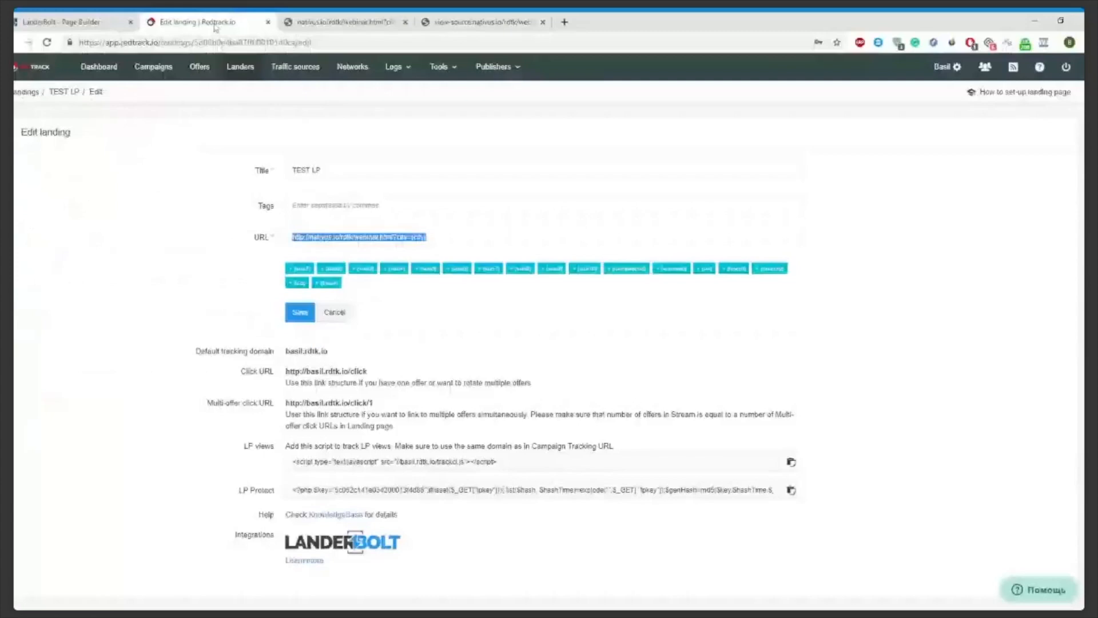
Step: Reopen the TEST LP landing from Landers to review its multi-offer click URL
click(335, 313)
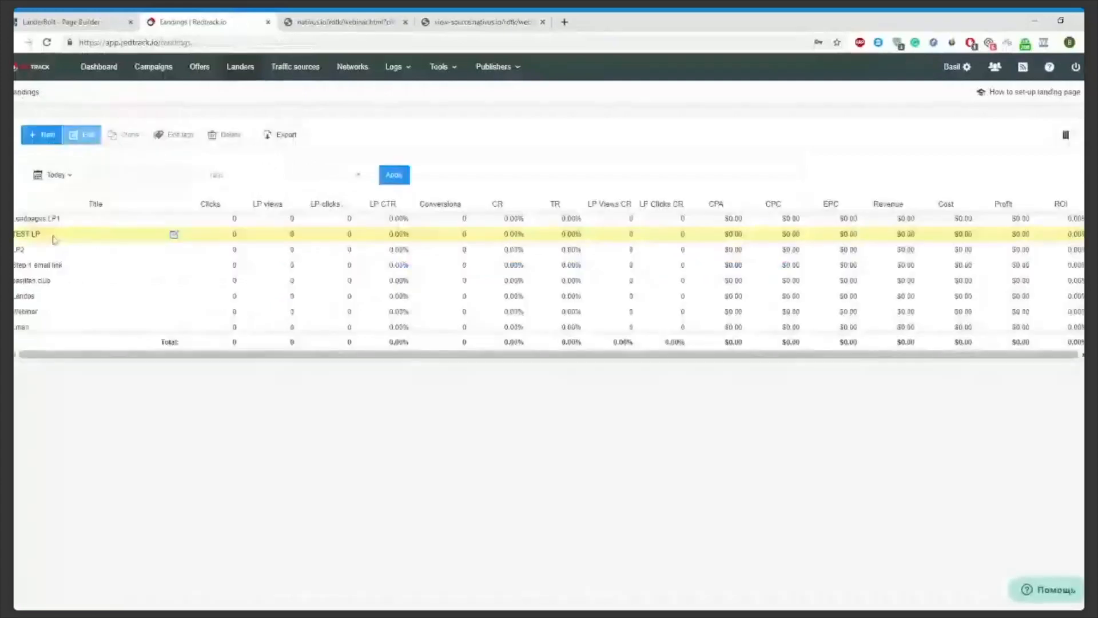
click(82, 135)
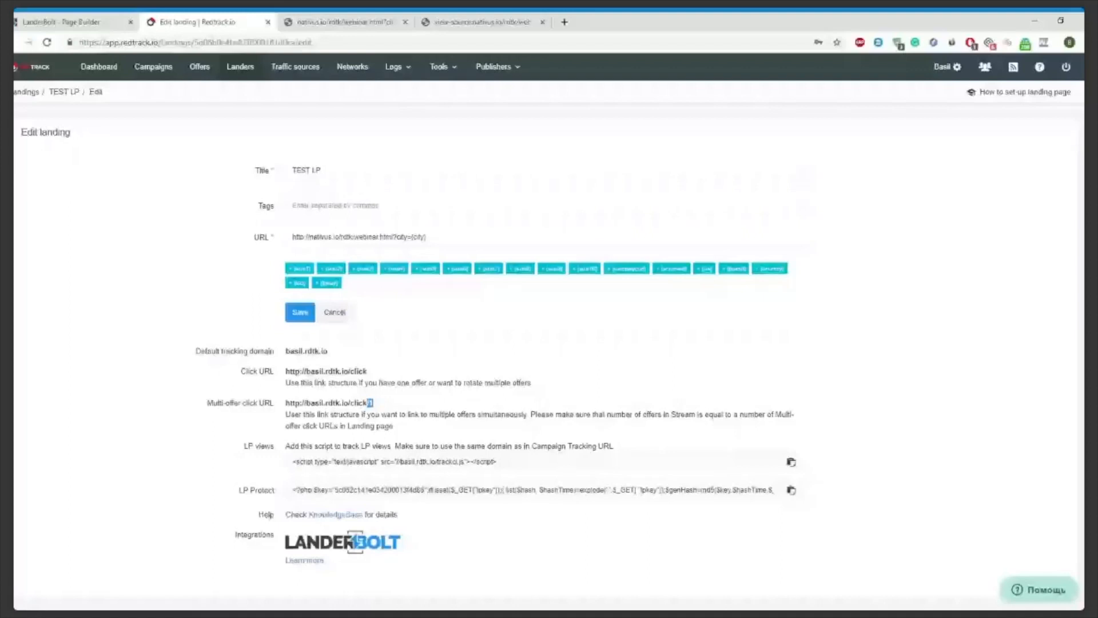
click(483, 21)
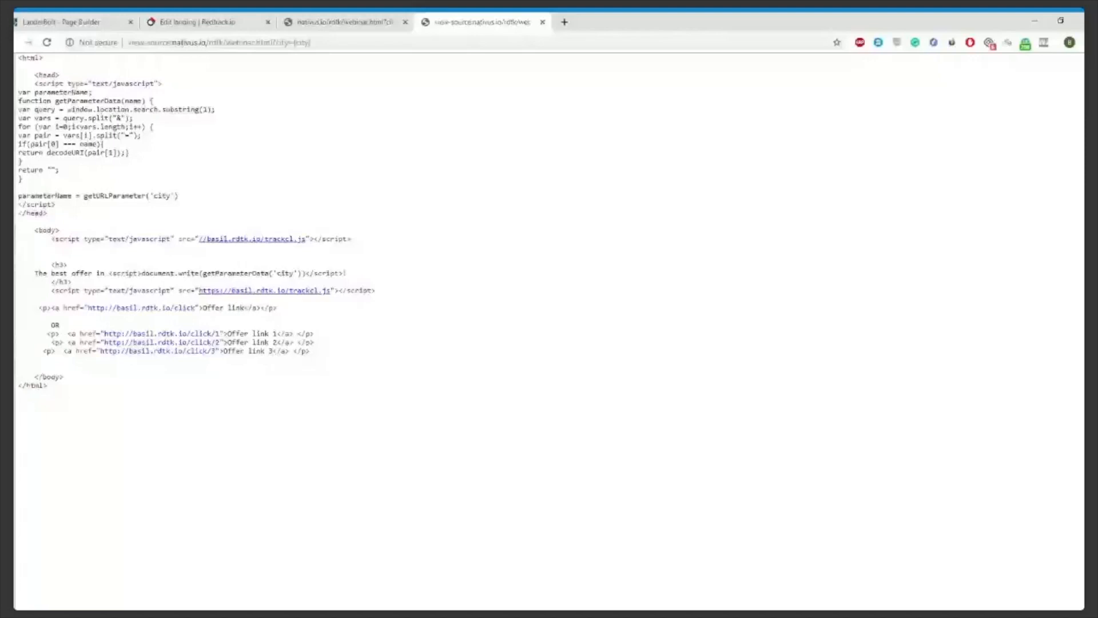
Step: View the rendered webinar page and its source, then return to RedTrack's TEST LP form
click(343, 22)
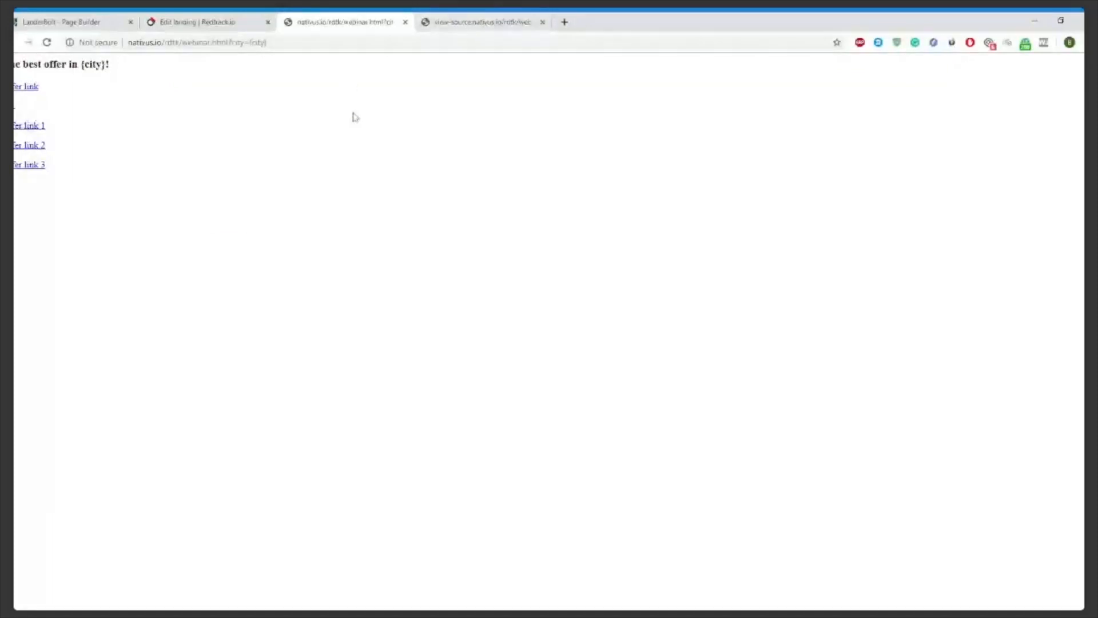
mouse_move(441, 101)
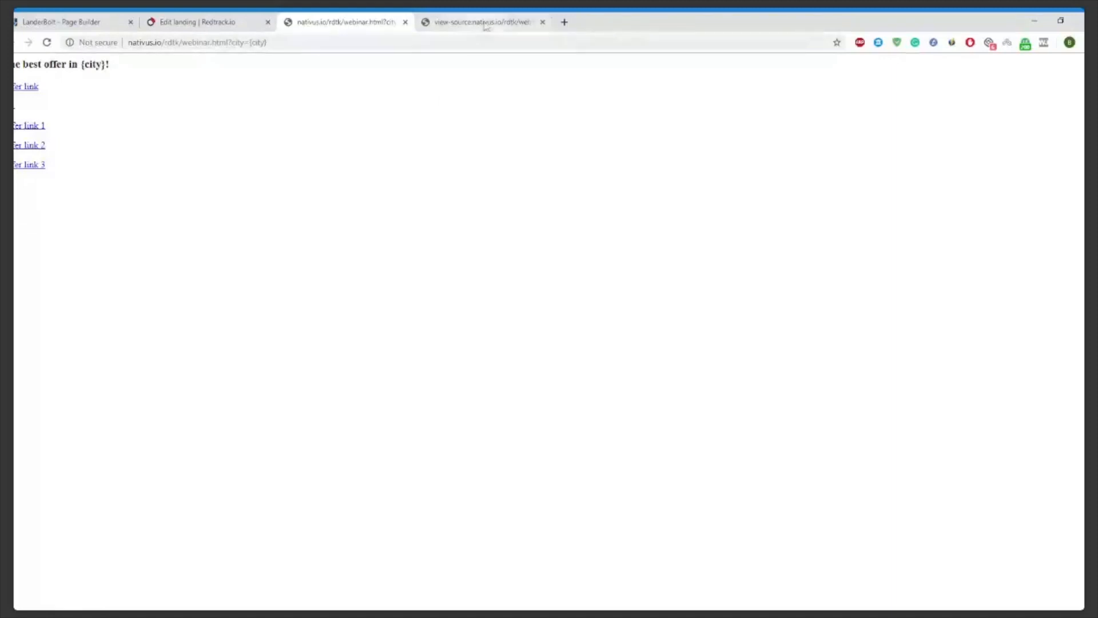
click(484, 21)
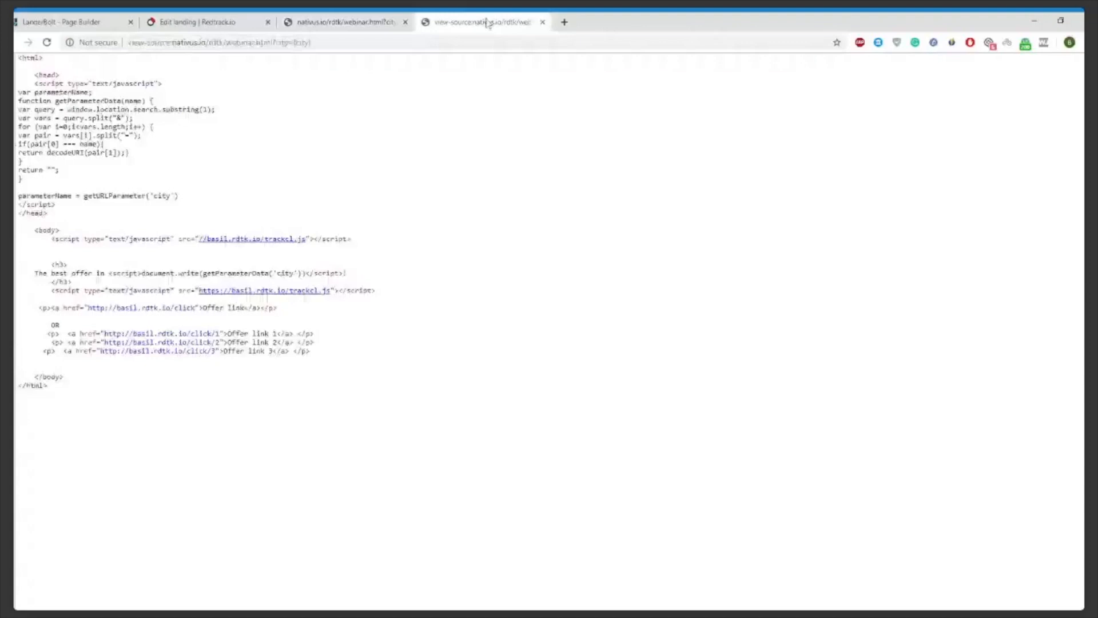
click(203, 21)
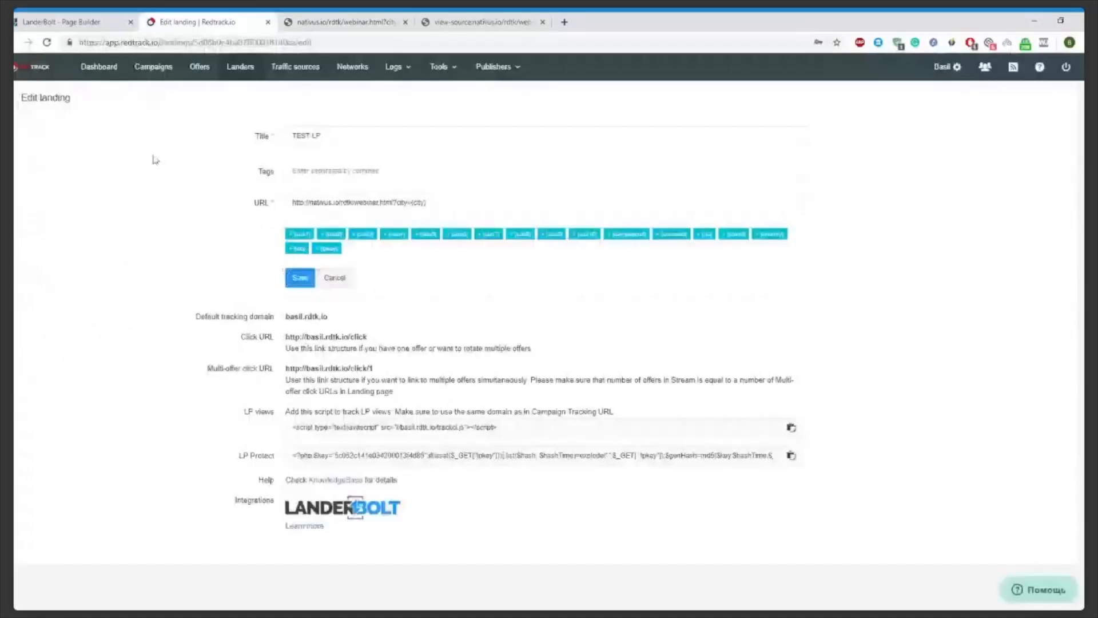
mouse_move(494, 363)
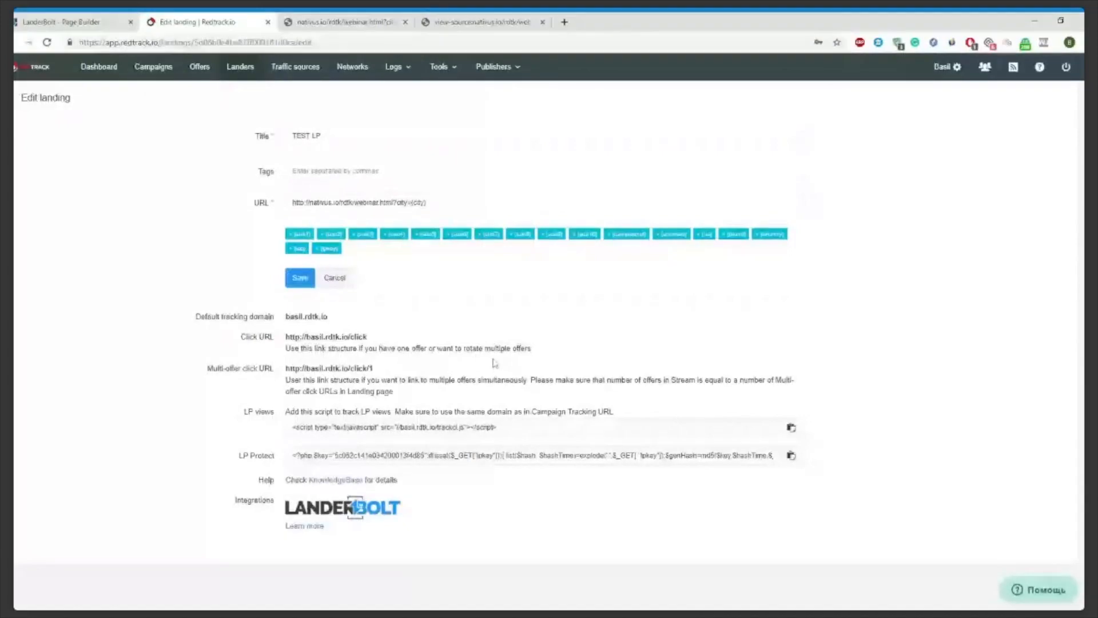
mouse_move(805, 429)
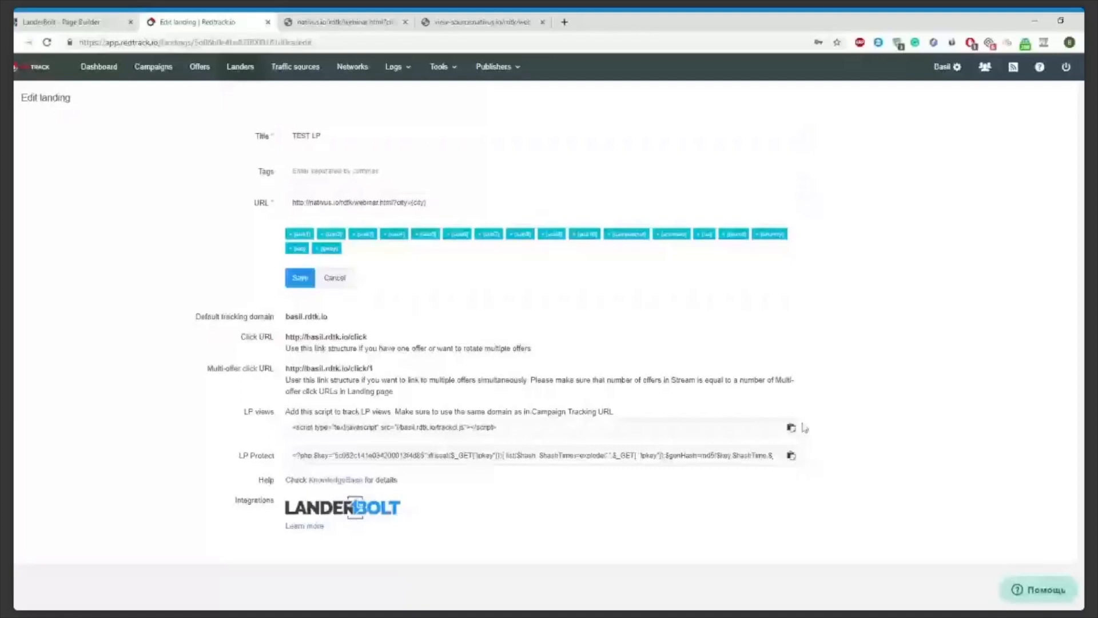
Step: Copy the TEST LP landing's LP views tracking script
click(482, 21)
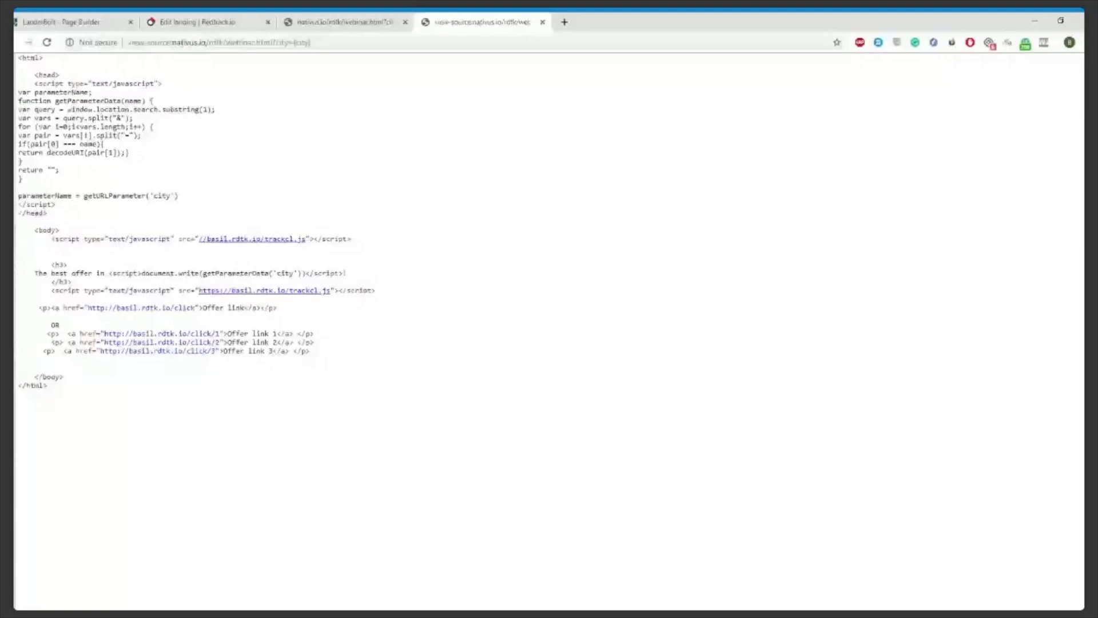
Step: View the rendered webinar page again, then go back to RedTrack's TEST LP edit form
click(343, 22)
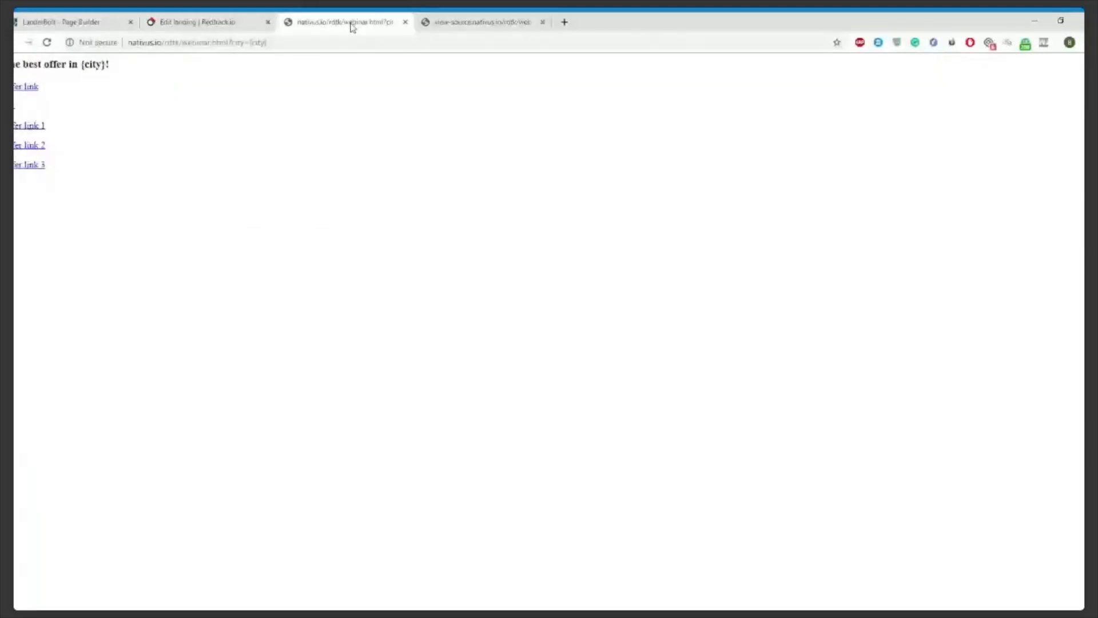
mouse_move(244, 205)
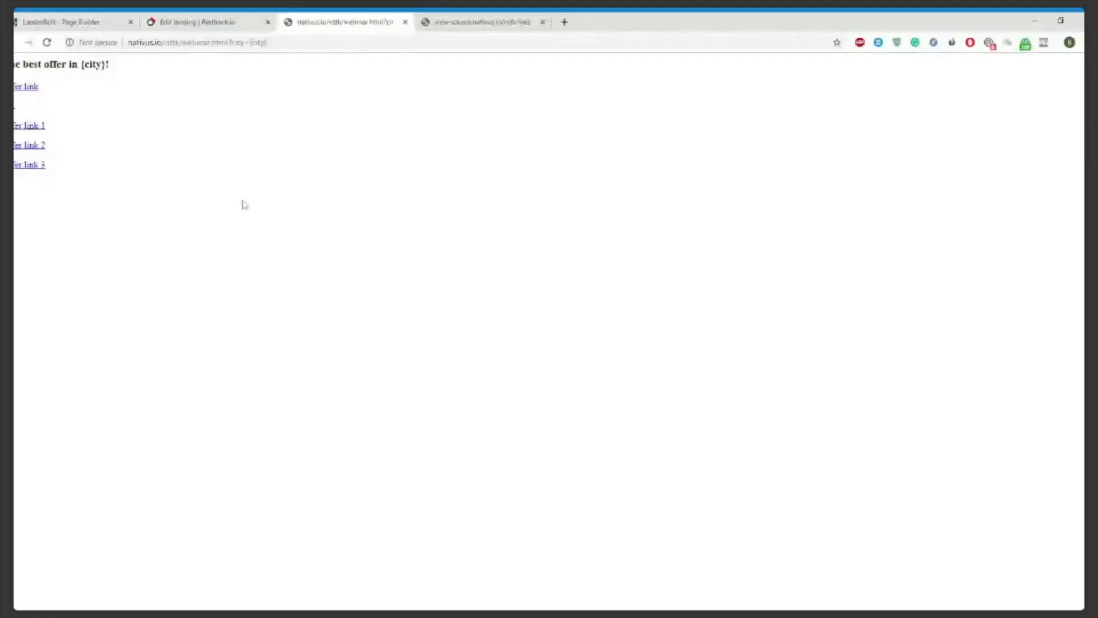
mouse_move(279, 141)
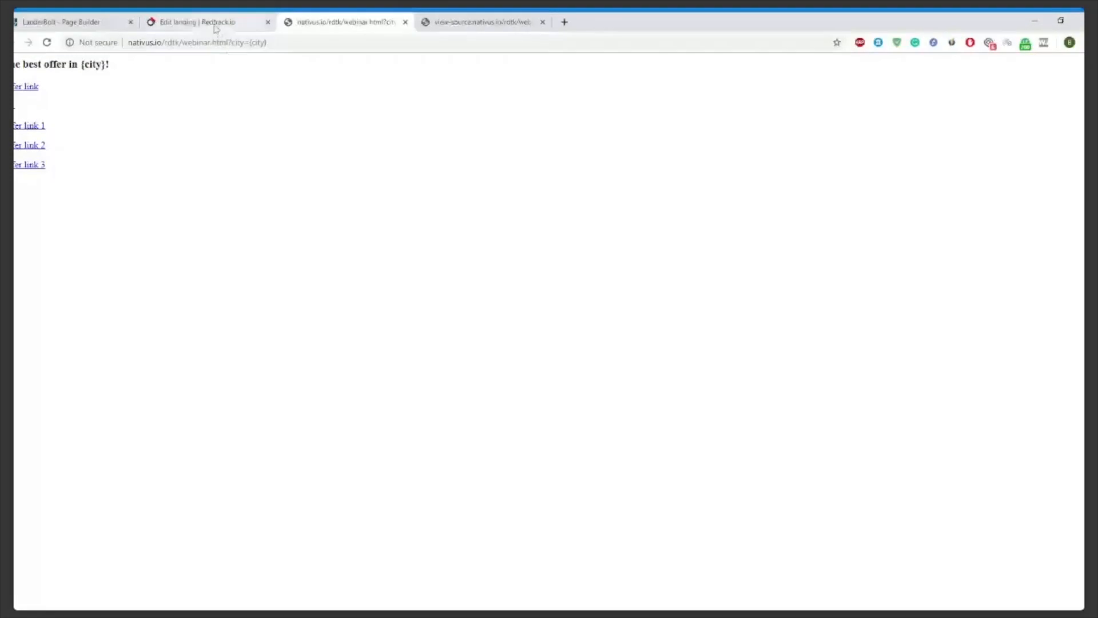
click(203, 21)
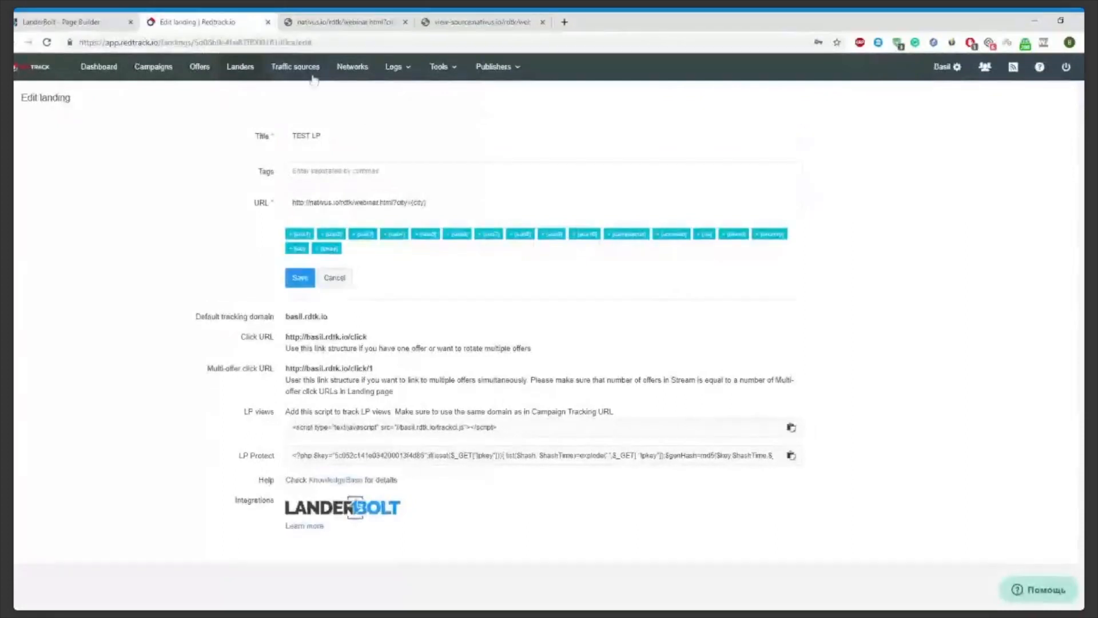
Step: Open the Test campaign via Traffic sources and Campaigns, and copy its Direct Traffic script
click(295, 66)
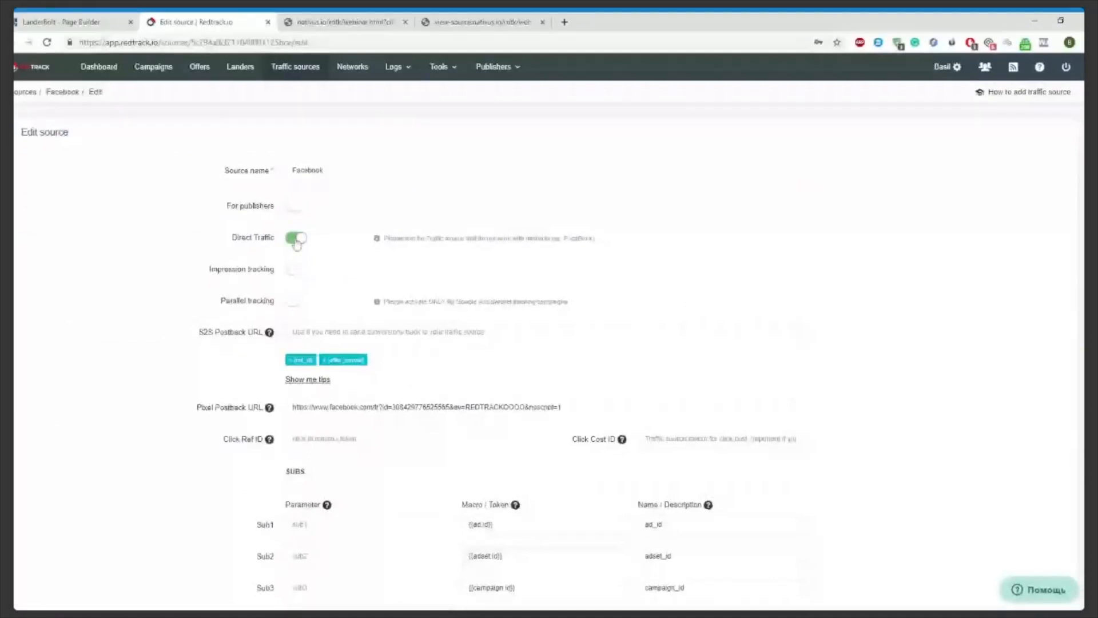
click(153, 67)
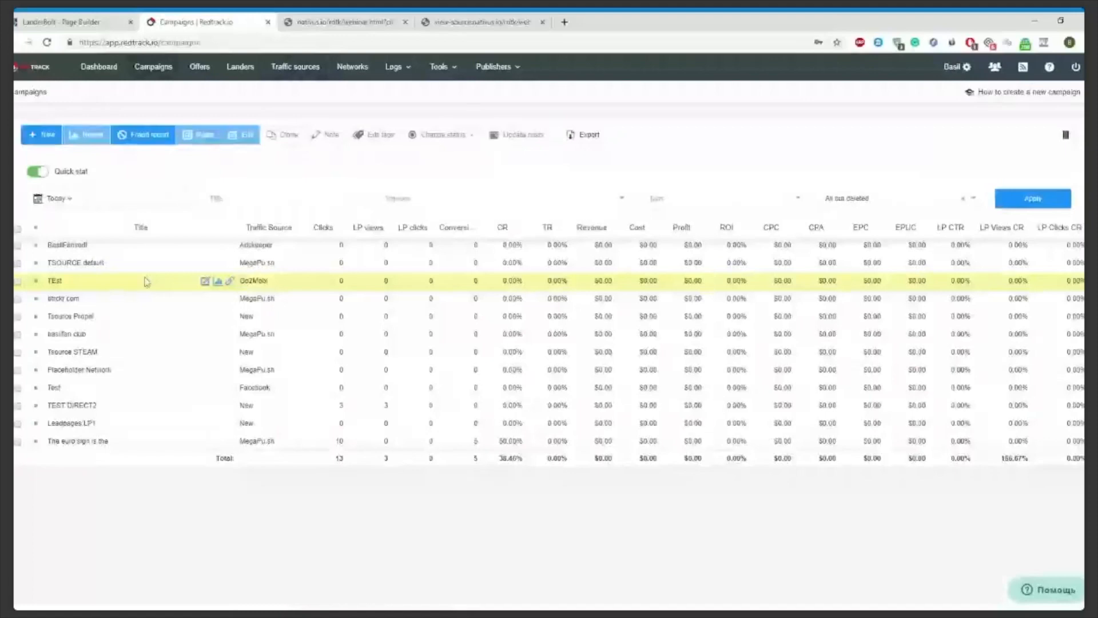
click(205, 281)
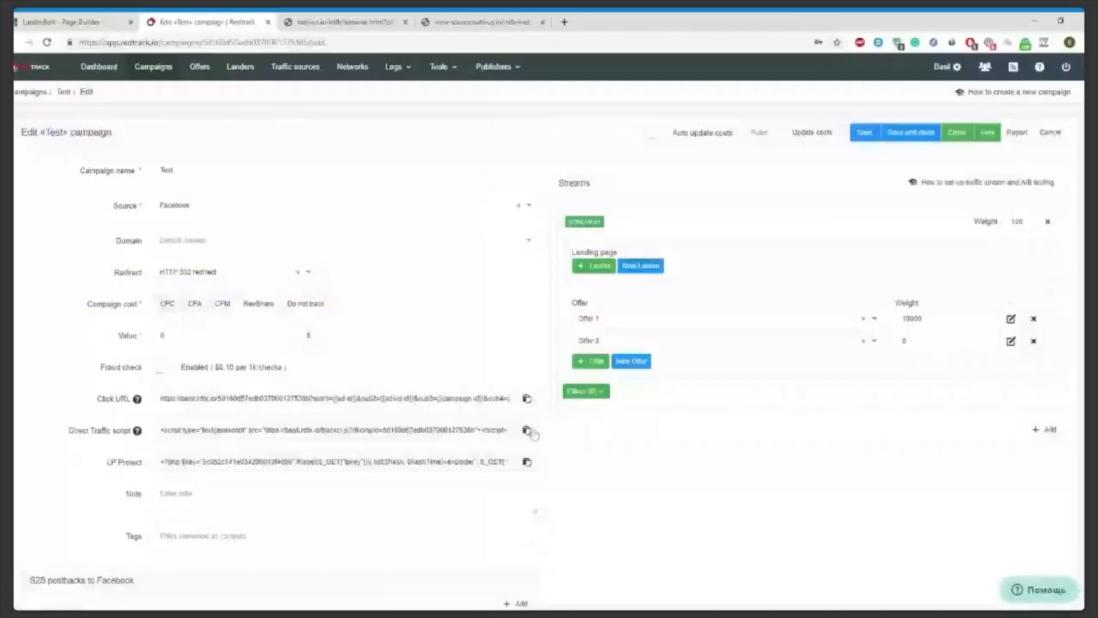
click(481, 21)
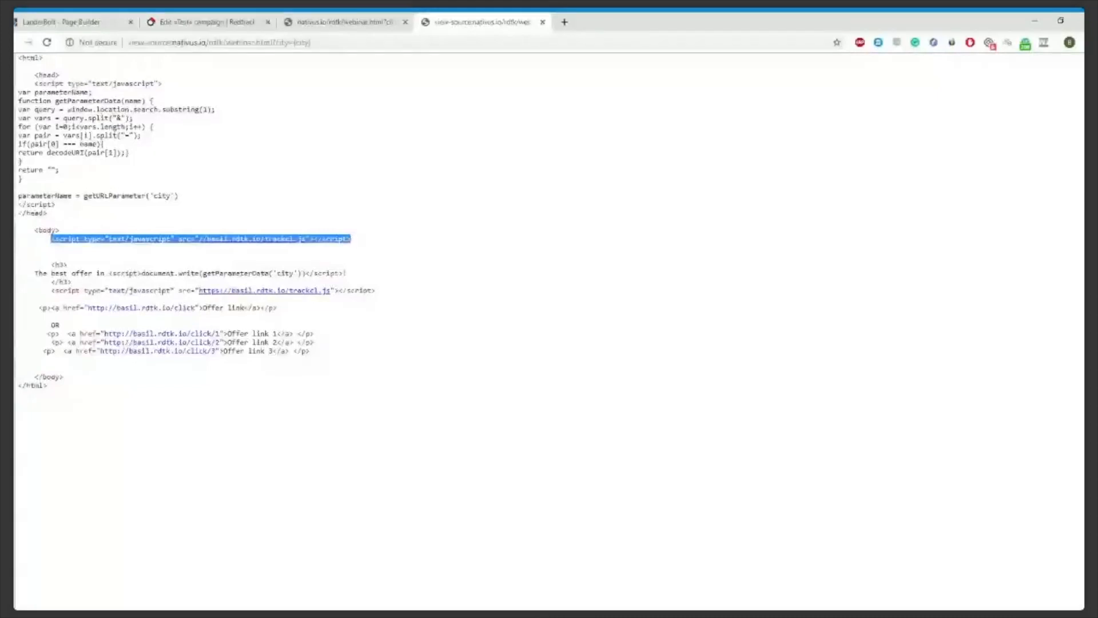
mouse_move(367, 238)
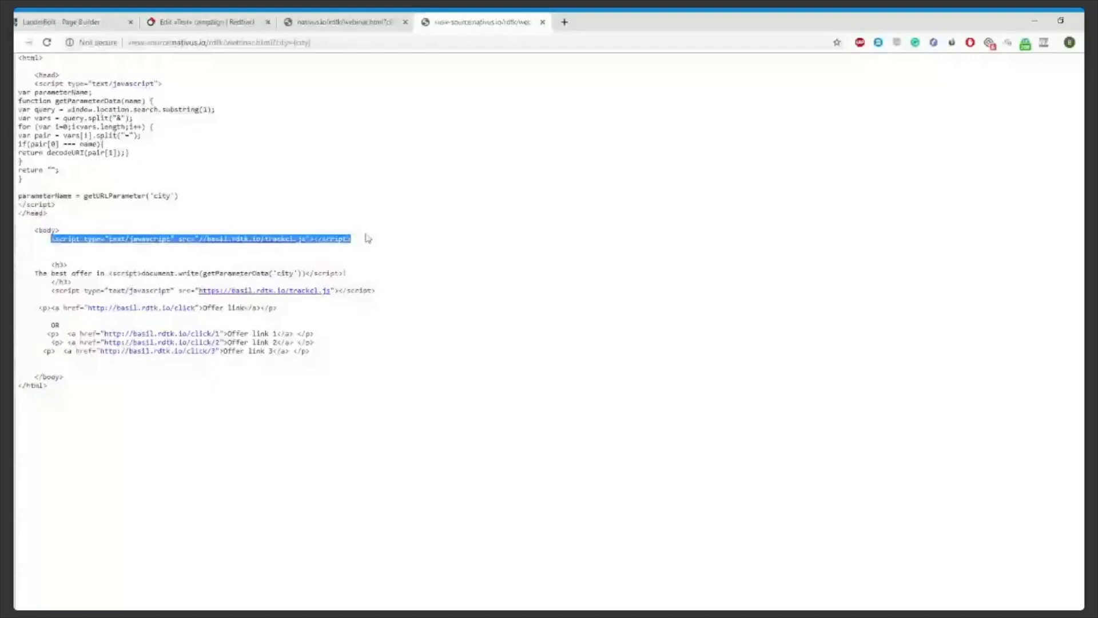
mouse_move(452, 217)
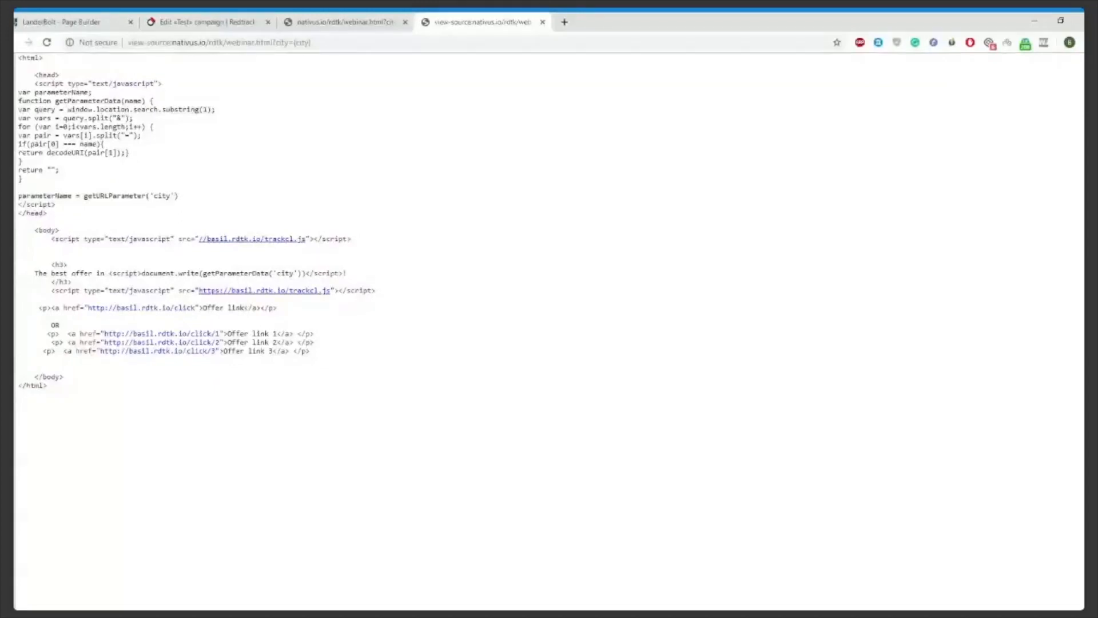
Step: Review the tracking script tag in the page source and switch to the live webinar page
click(344, 21)
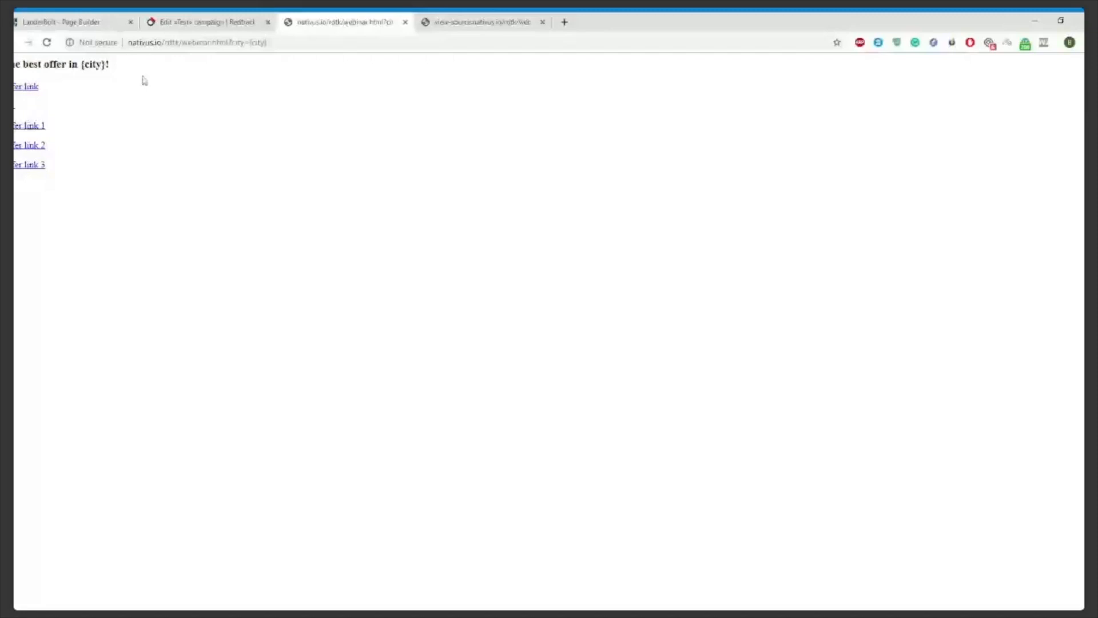
mouse_move(183, 63)
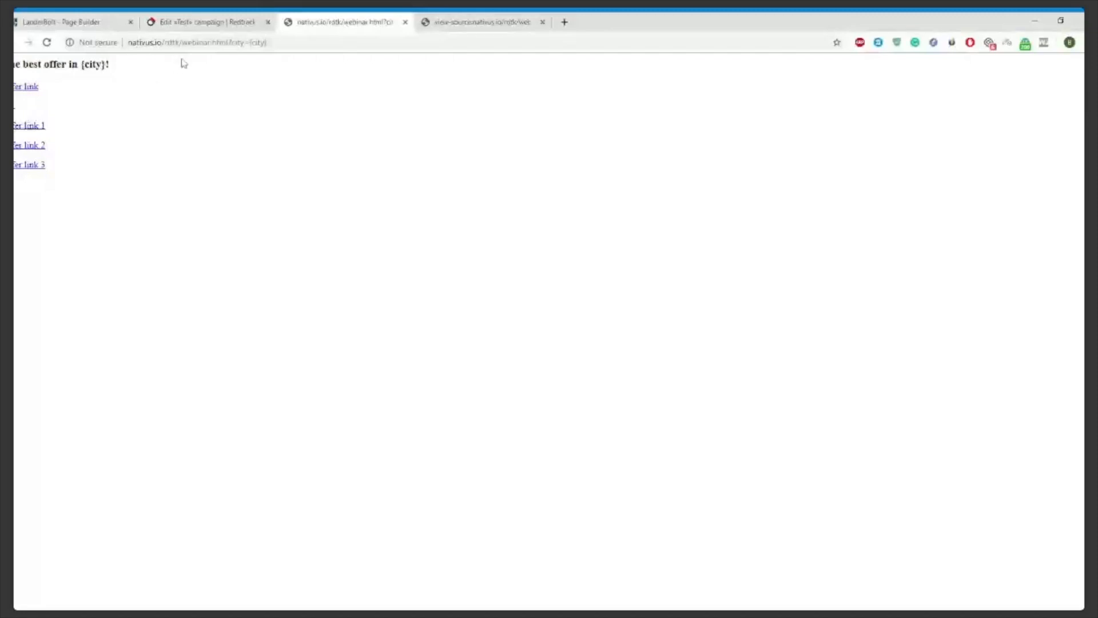
mouse_move(216, 66)
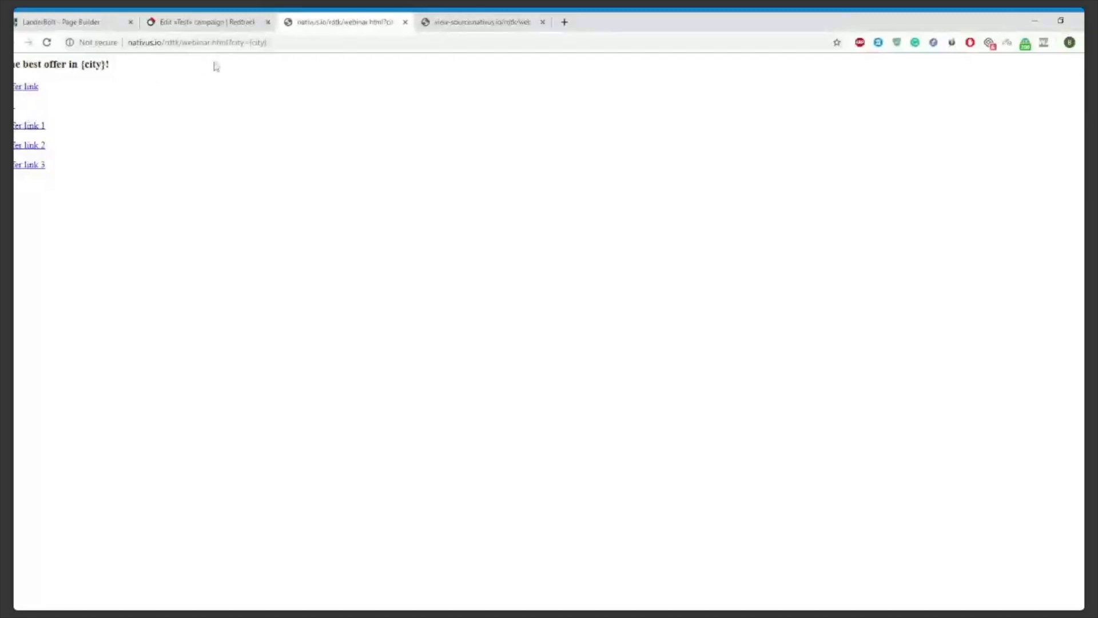
Step: Reload the webinar page with city=Moscow, confirm 'The best offer in Moscow!', and return to RedTrack
double_click(249, 42)
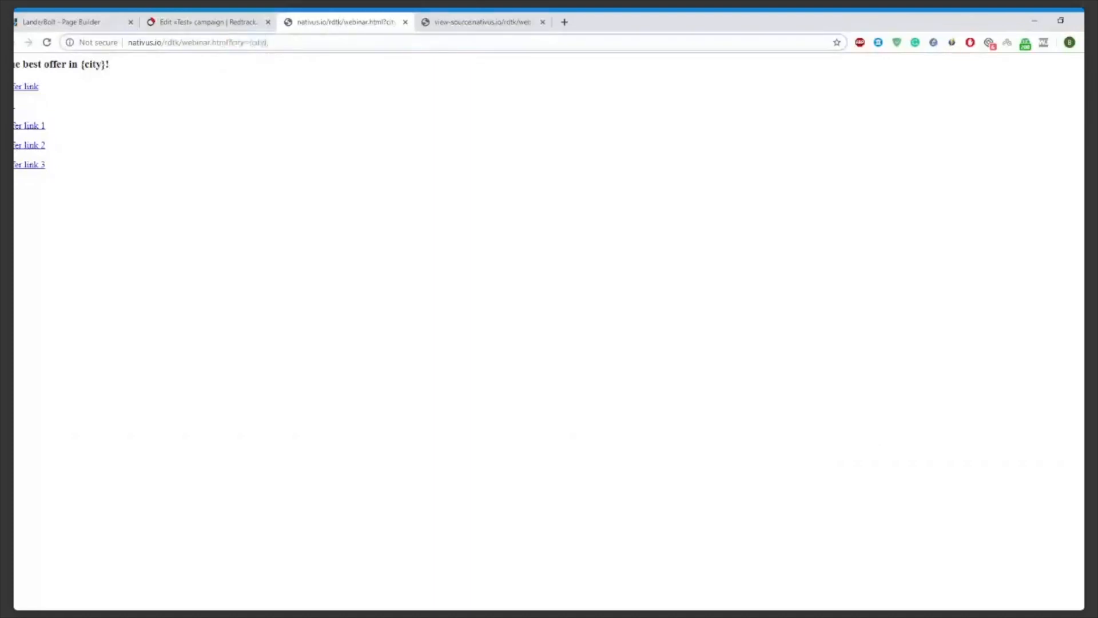
double_click(257, 42)
text(M)
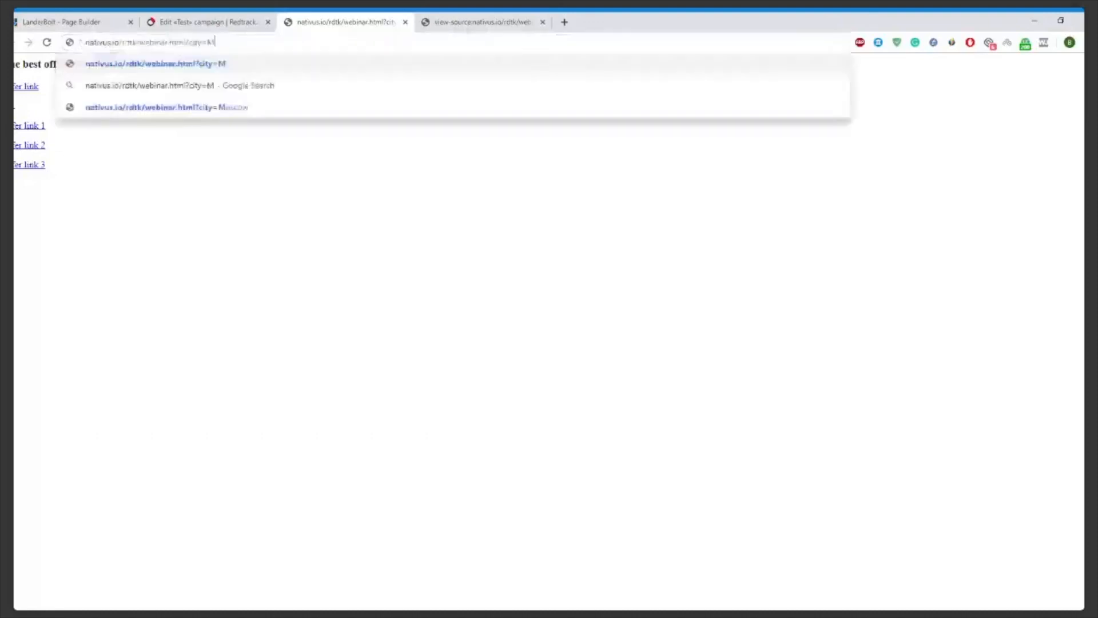
text(oscow)
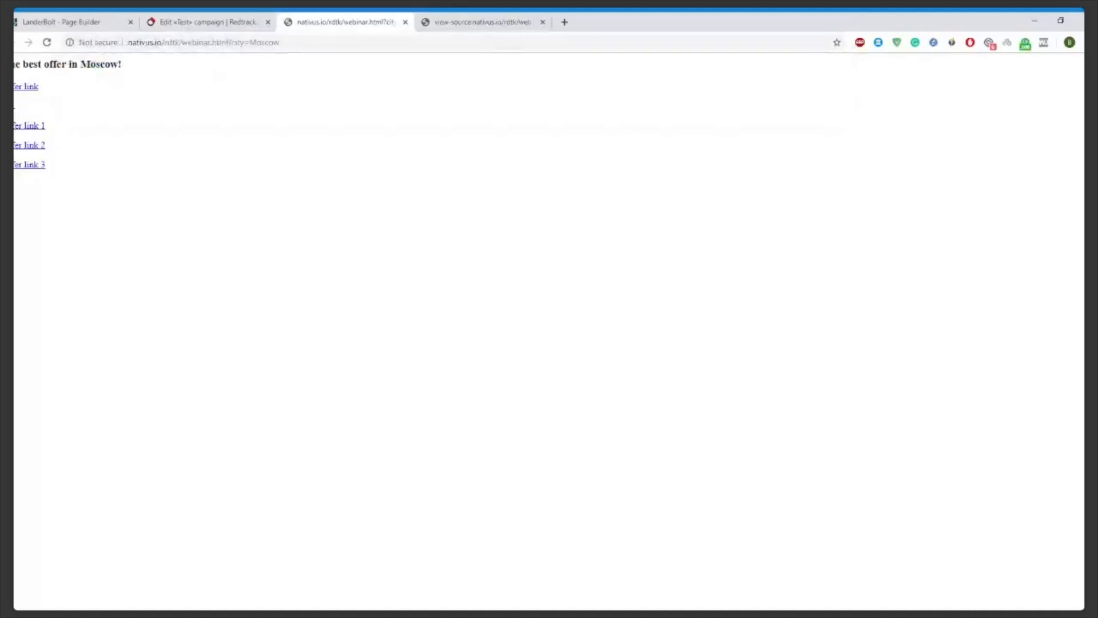
double_click(99, 64)
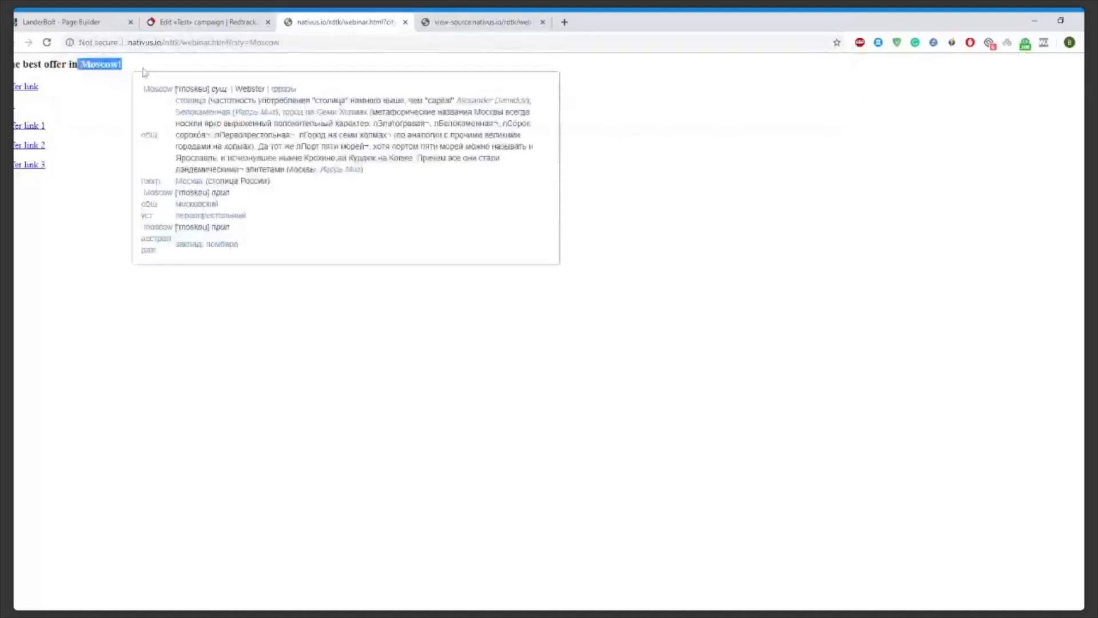
click(248, 75)
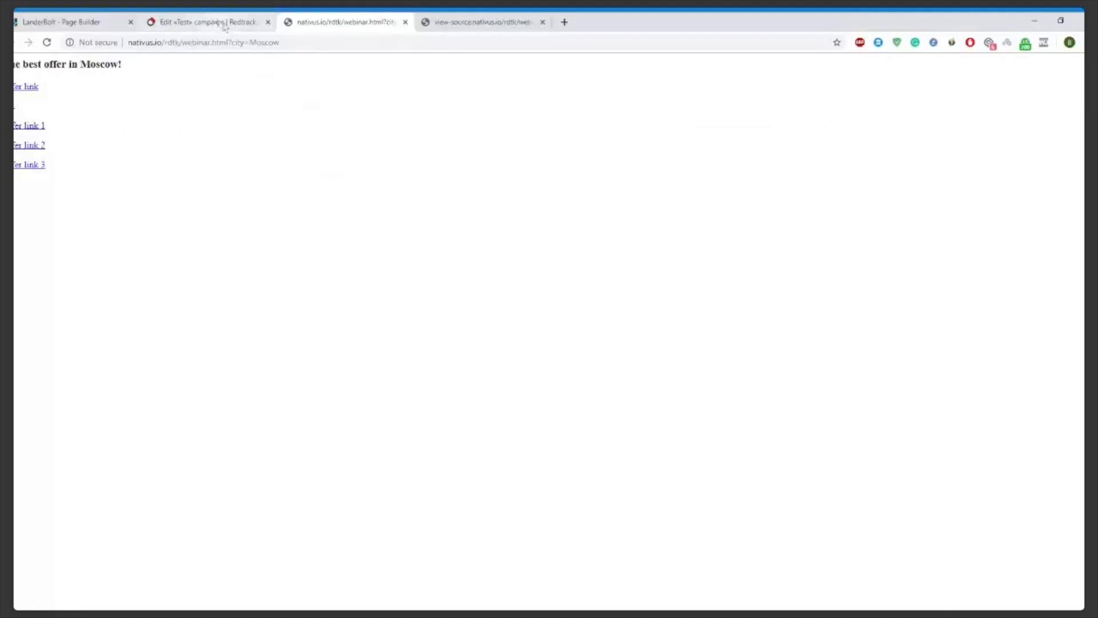
click(203, 22)
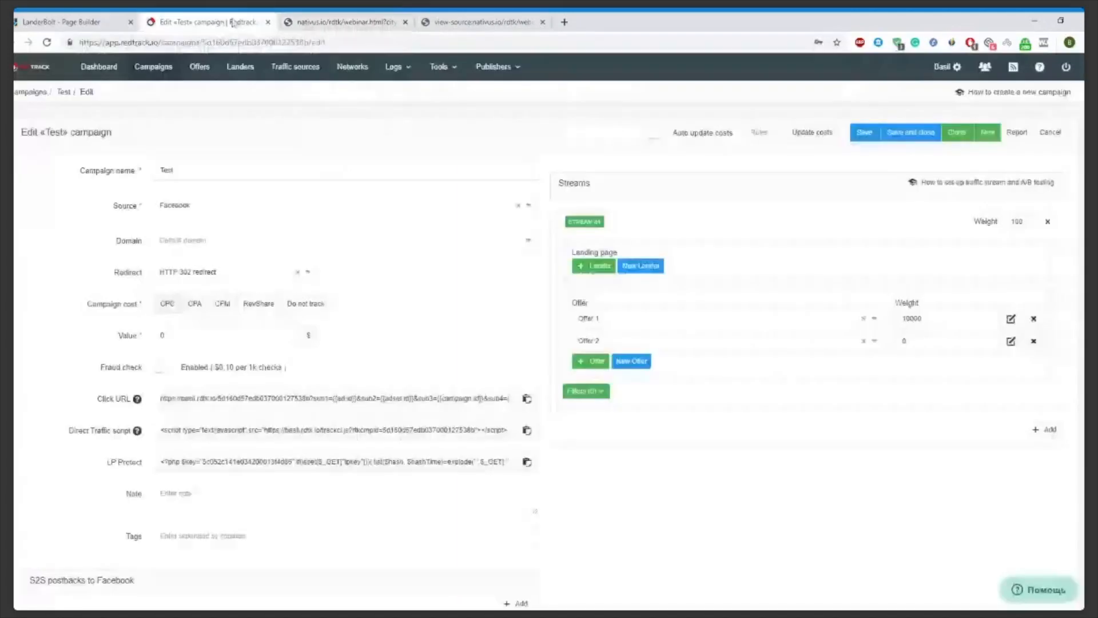